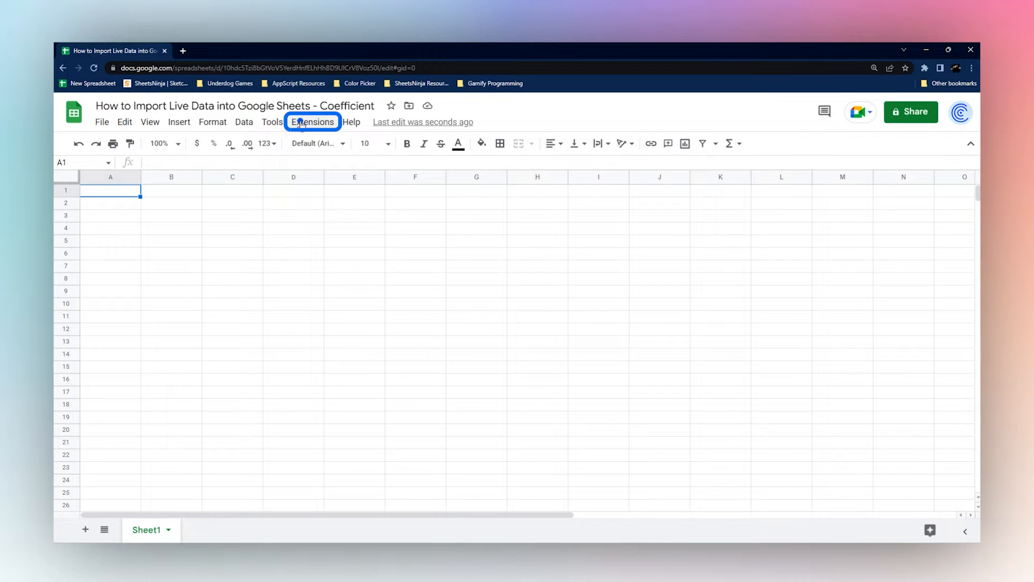
Launch Coefficient and load a CSV from a web URL, listing its 13 weather columns
left_click(312, 122)
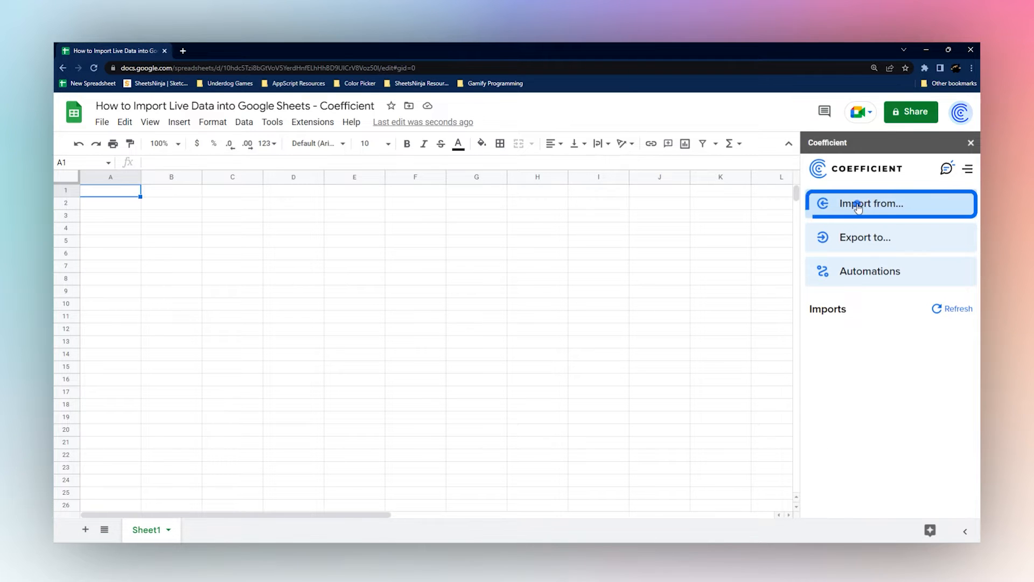
left_click(872, 203)
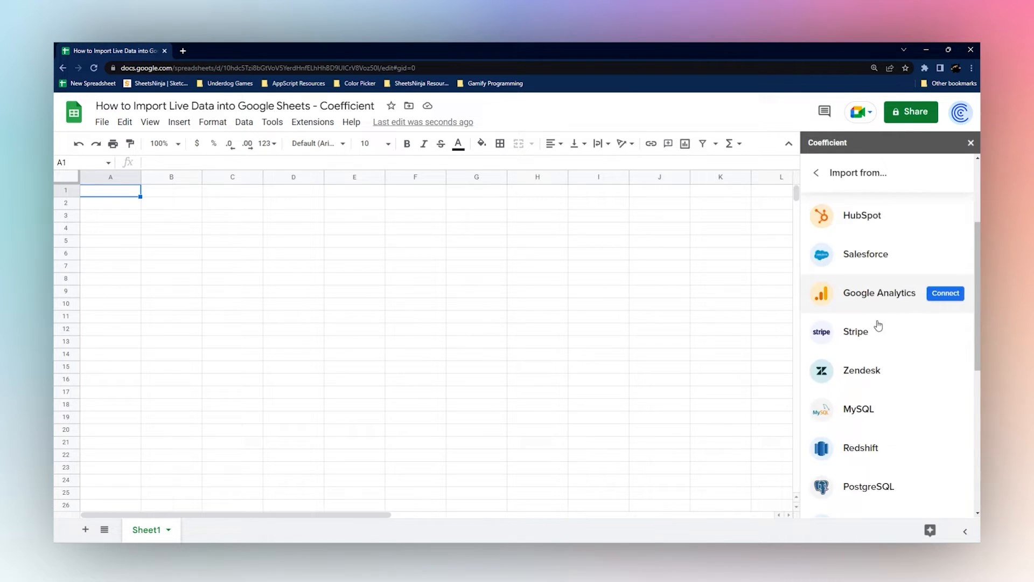
scroll("down", 3)
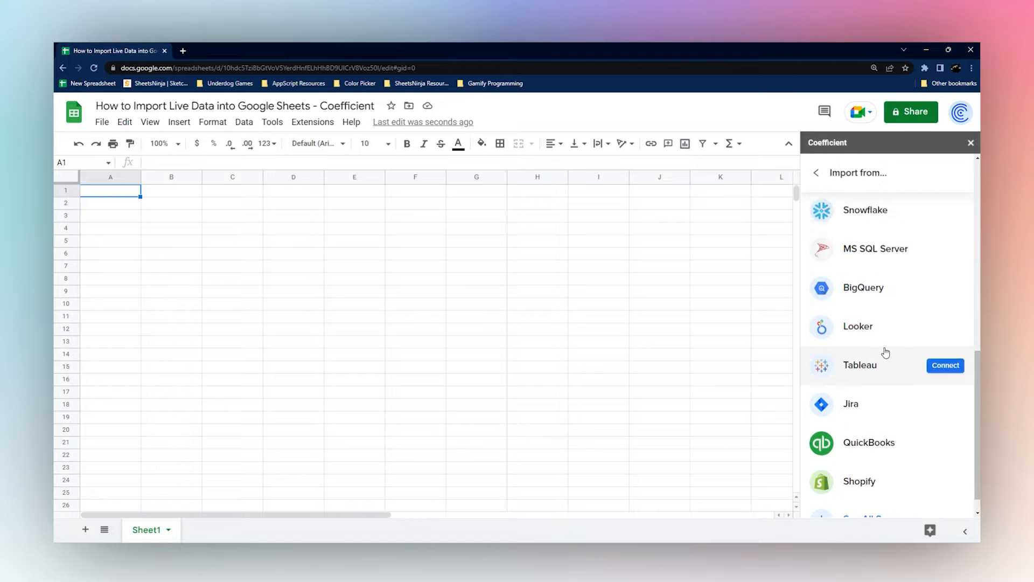
scroll("up", 3)
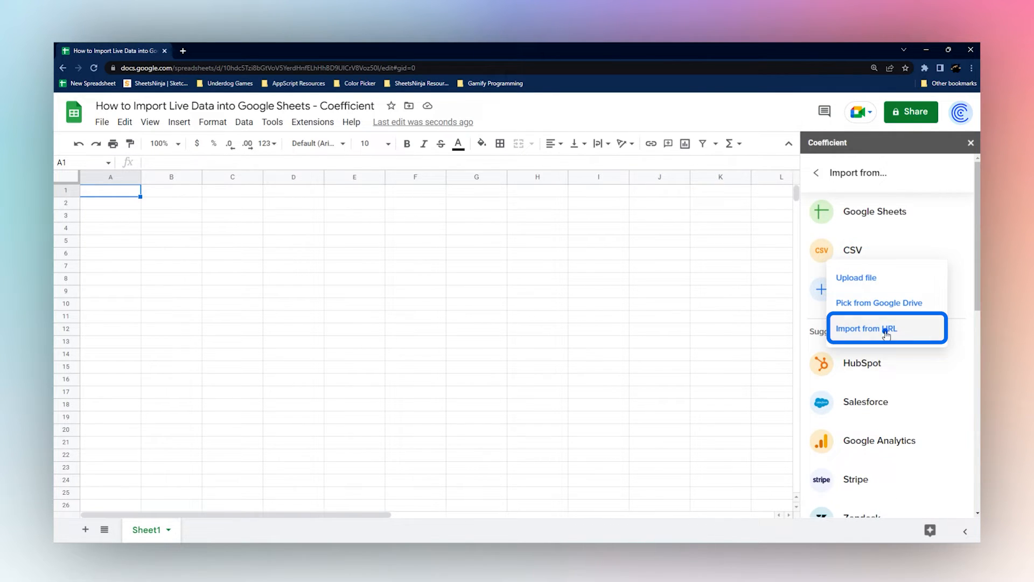
left_click(867, 329)
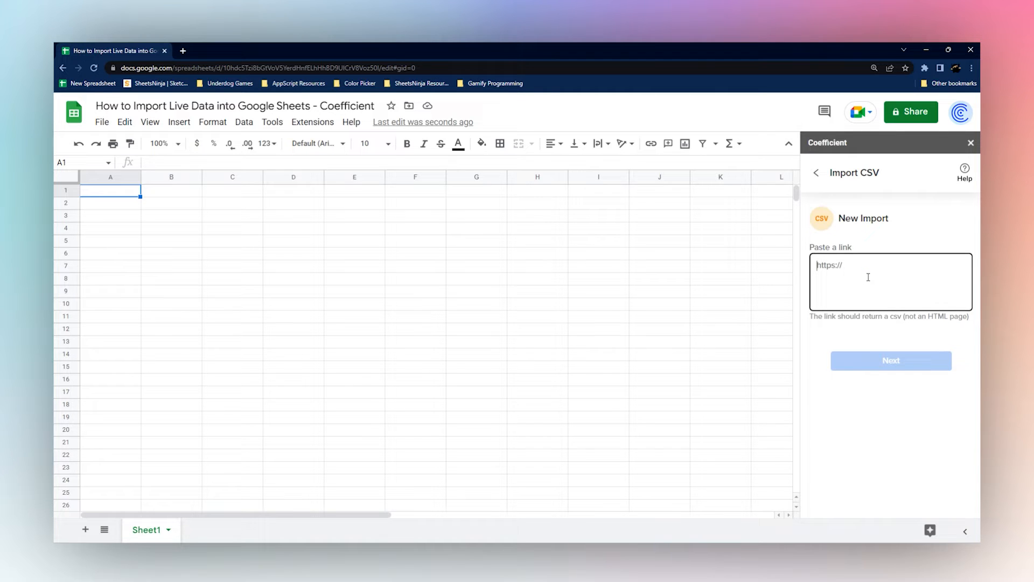
left_click(890, 361)
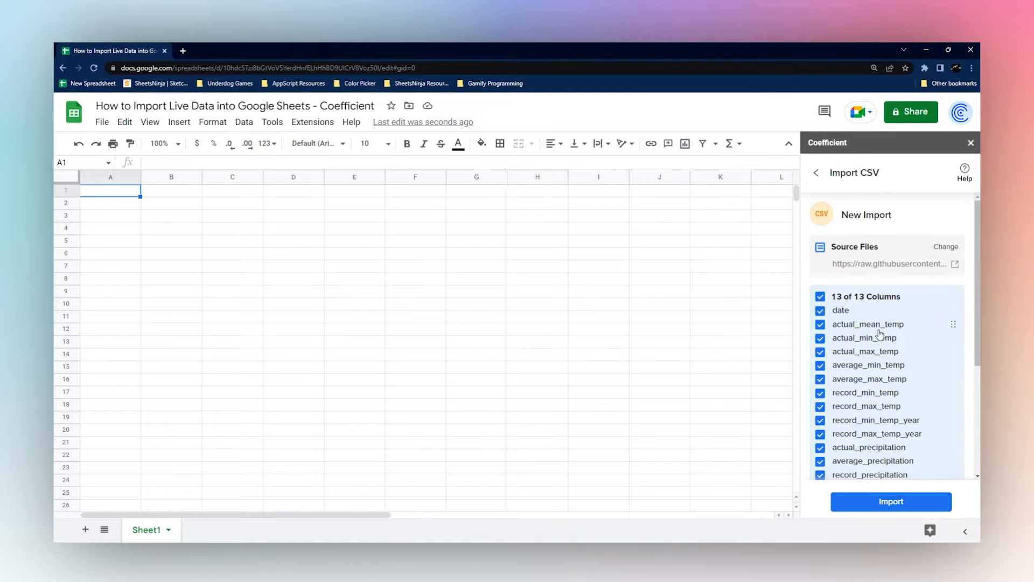
Exclude actual, average and record precipitation columns and name the import 'Temperature Data'
scroll("down", 3)
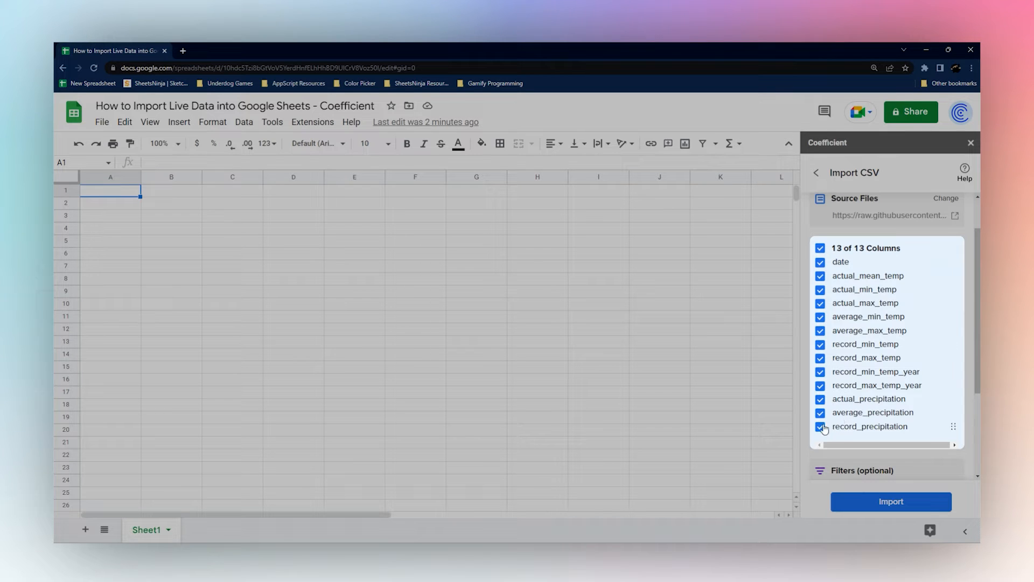
left_click(820, 399)
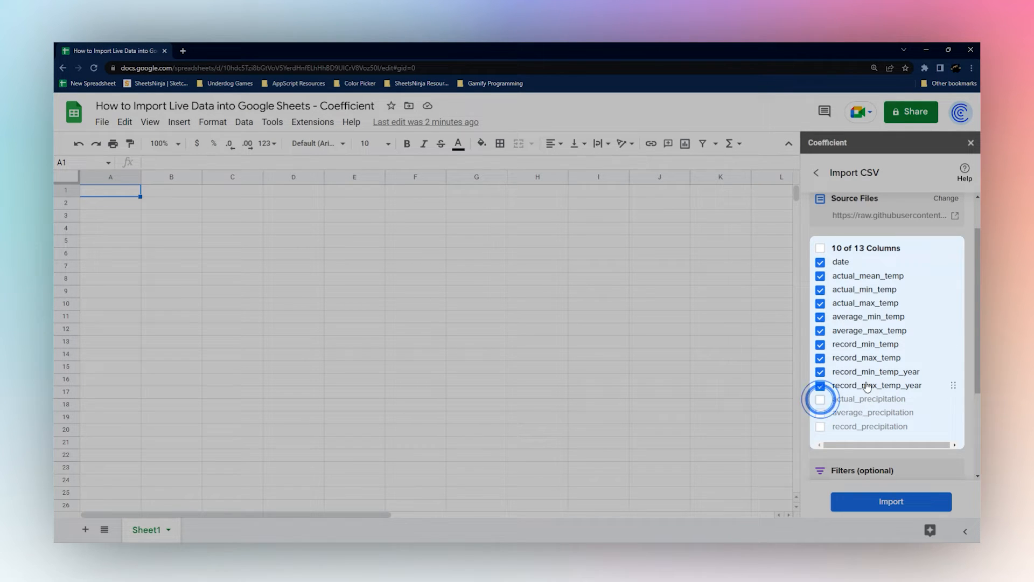
scroll("down", 3)
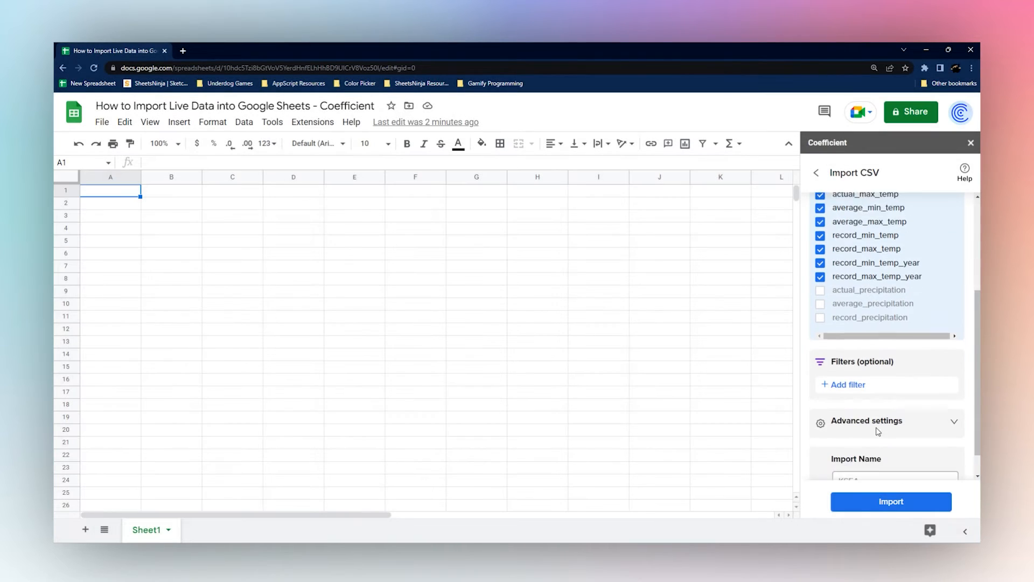
left_click(884, 357)
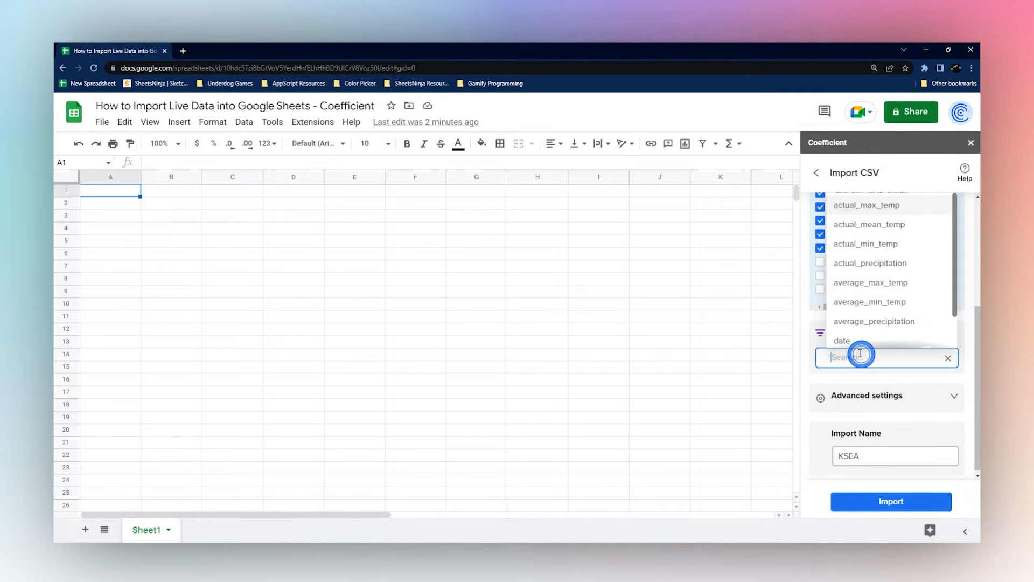
mouse_move(884, 381)
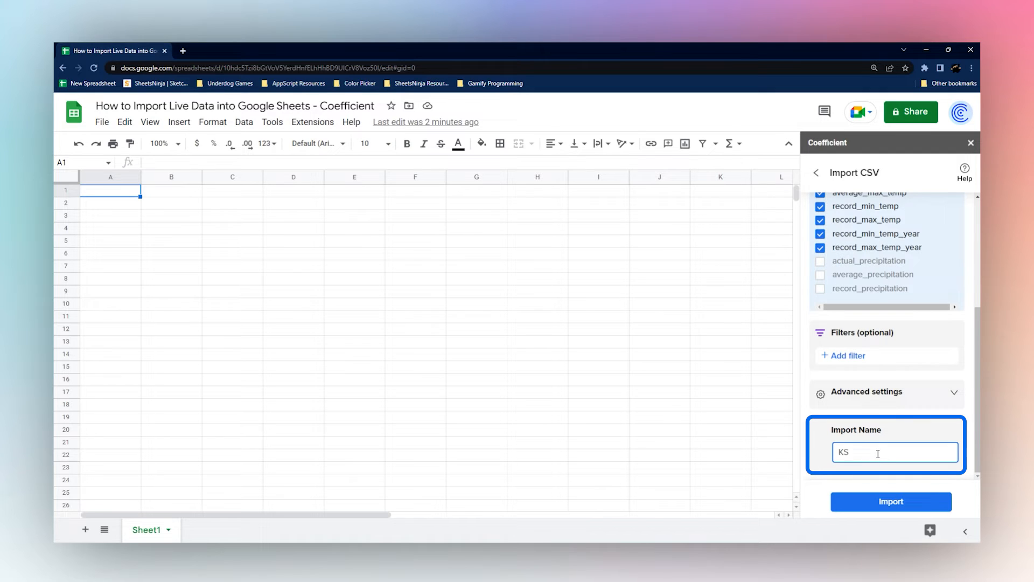
type("Temperature Data")
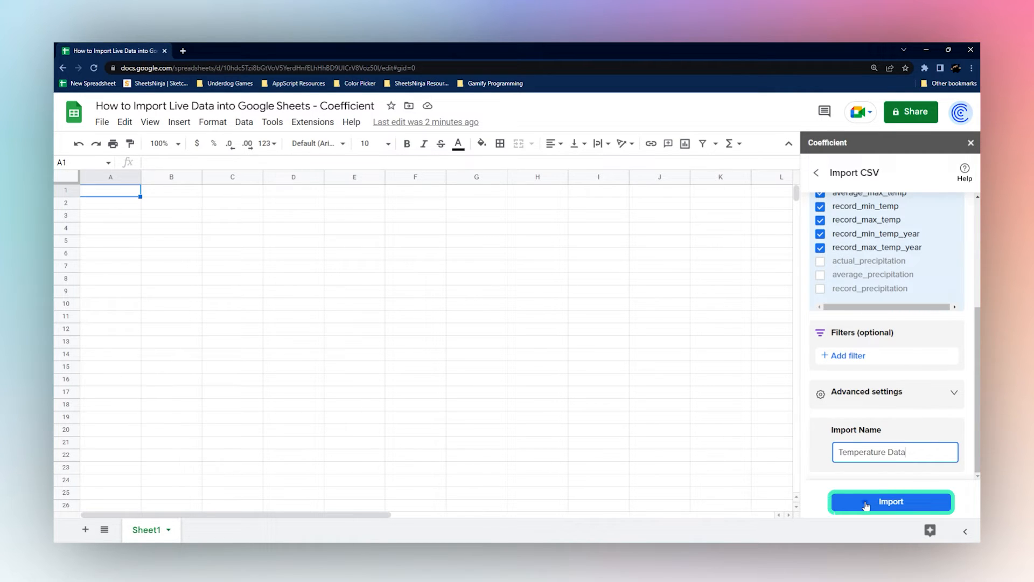
Import the data into a new 'Temperature Data' tab with daily 9:00 AM auto-refresh
left_click(890, 501)
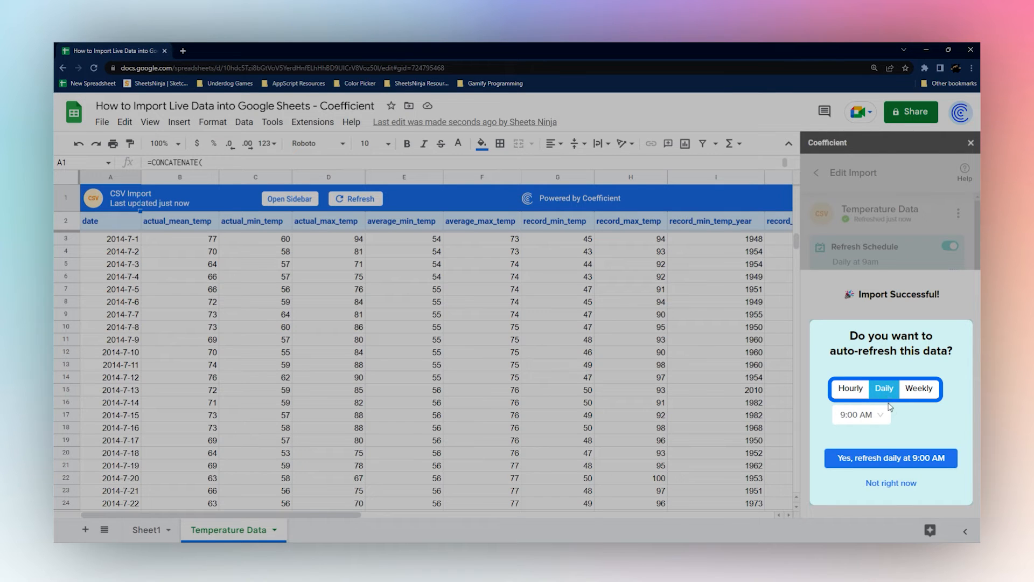
left_click(861, 415)
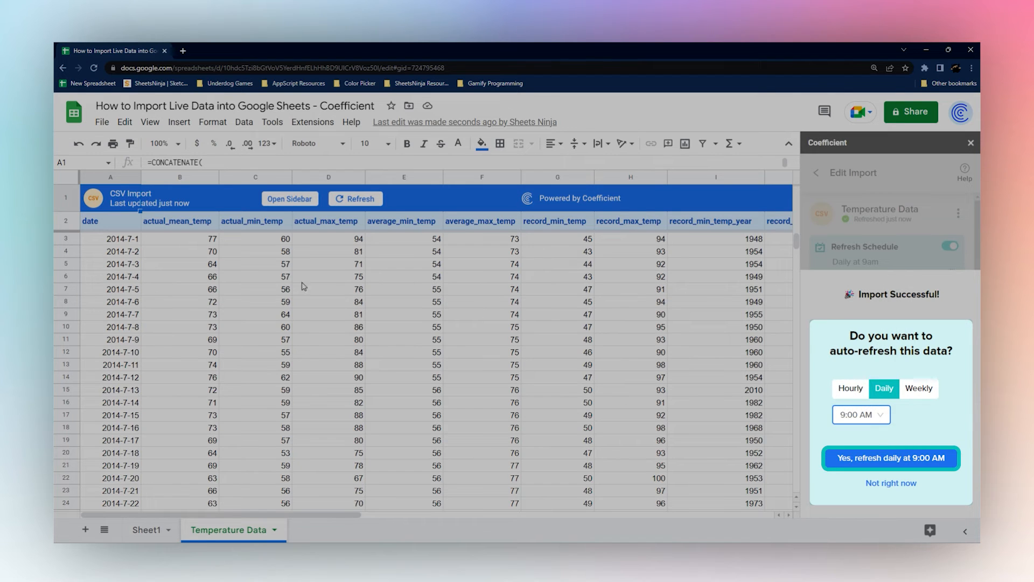
left_click(890, 458)
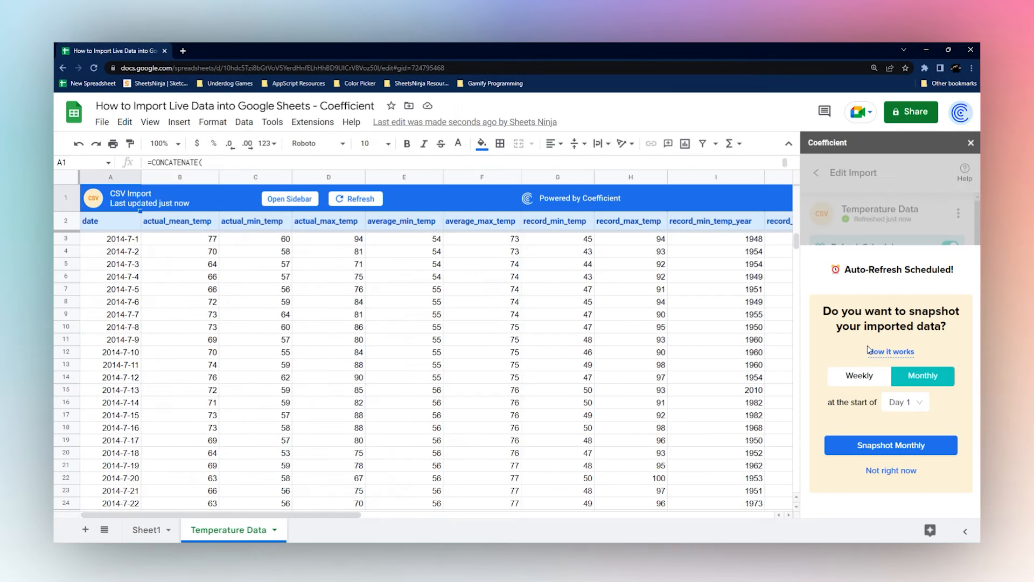
mouse_move(890, 471)
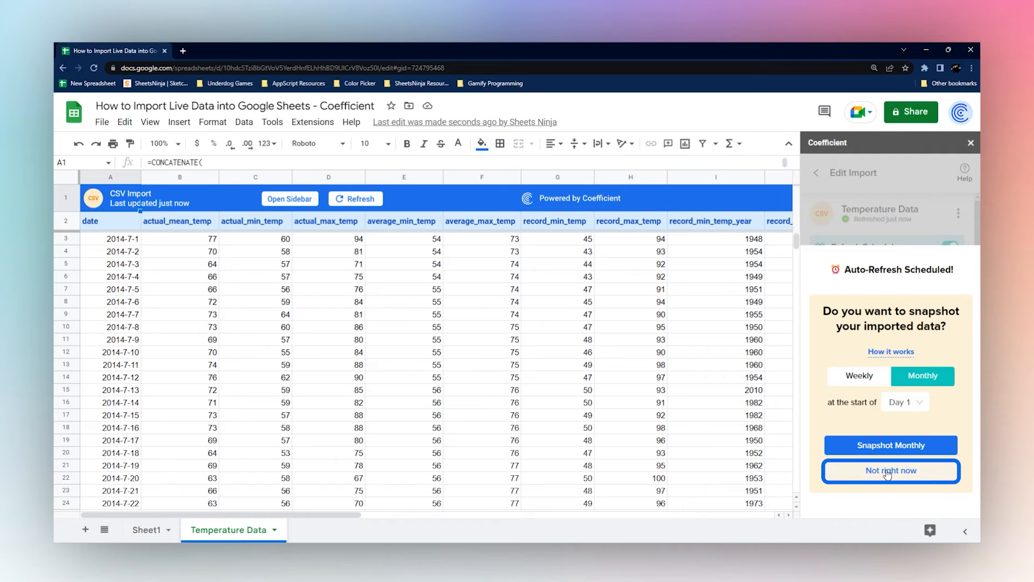
Decline snapshots and reopen the Temperature Data import sidebar showing the 9am refresh
left_click(890, 470)
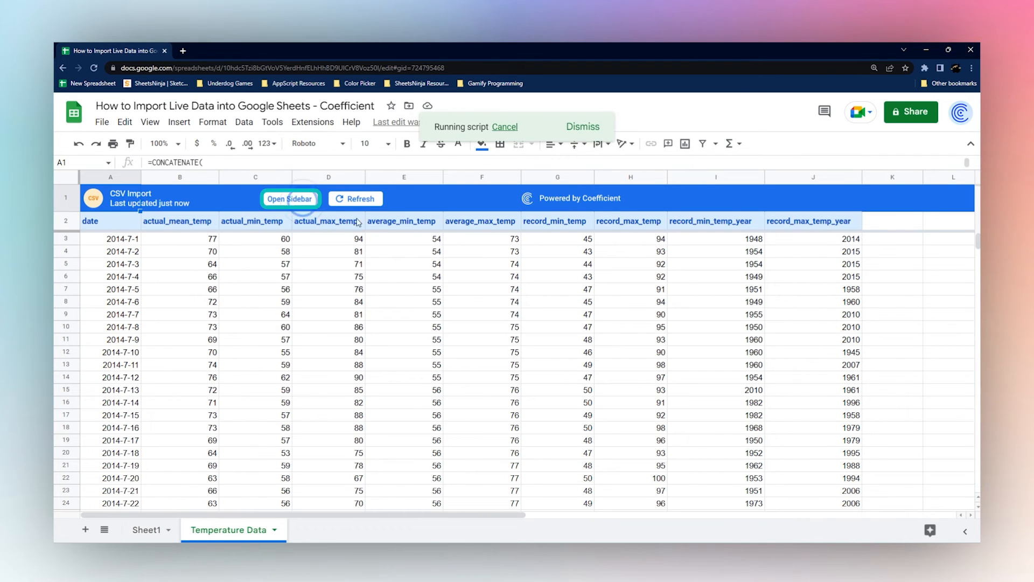
left_click(290, 199)
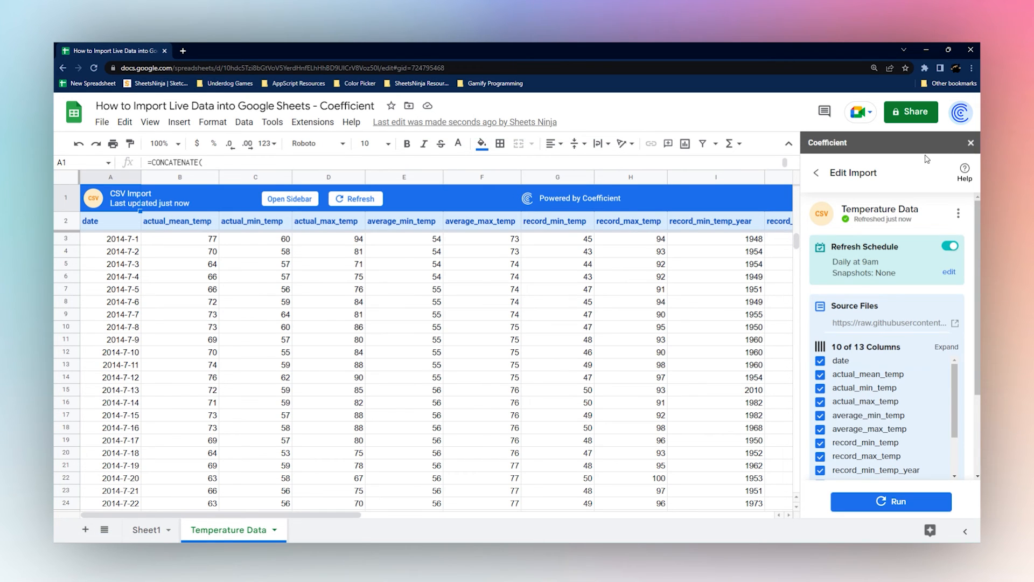
mouse_move(617, 264)
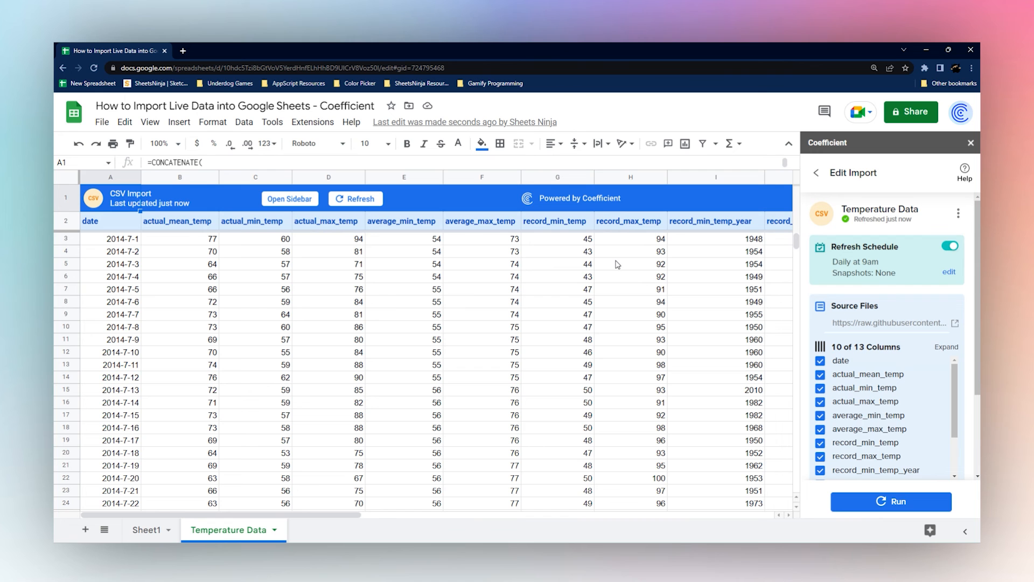